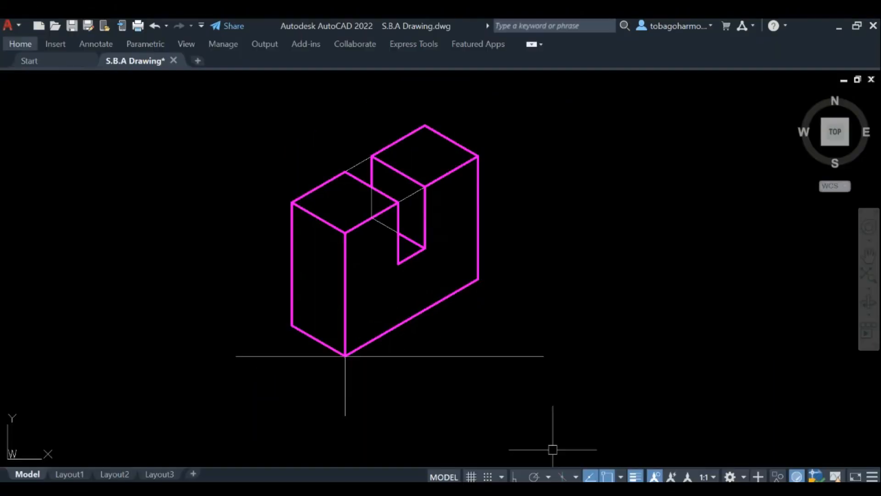
# - Start DIMALIGNED and anchor the 40.00 dimension at the block's top-right corner
pyautogui.write('dim')
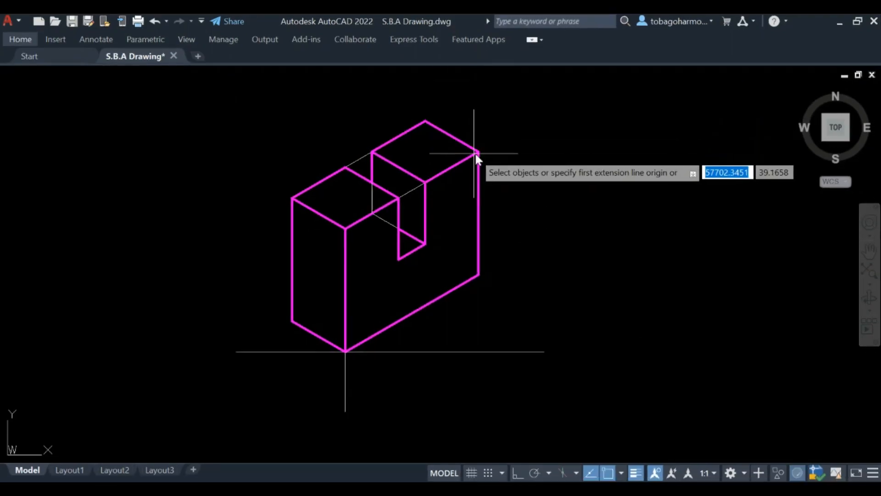
pyautogui.click(476, 153)
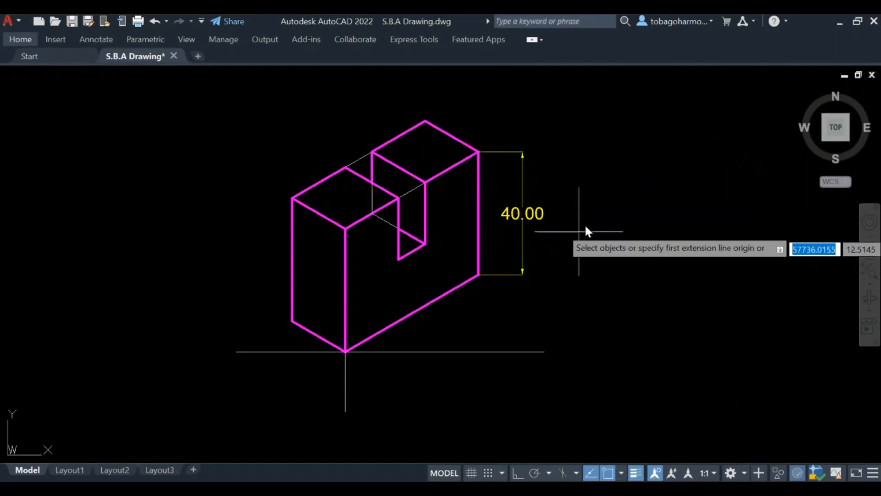
pyautogui.moveTo(624, 186)
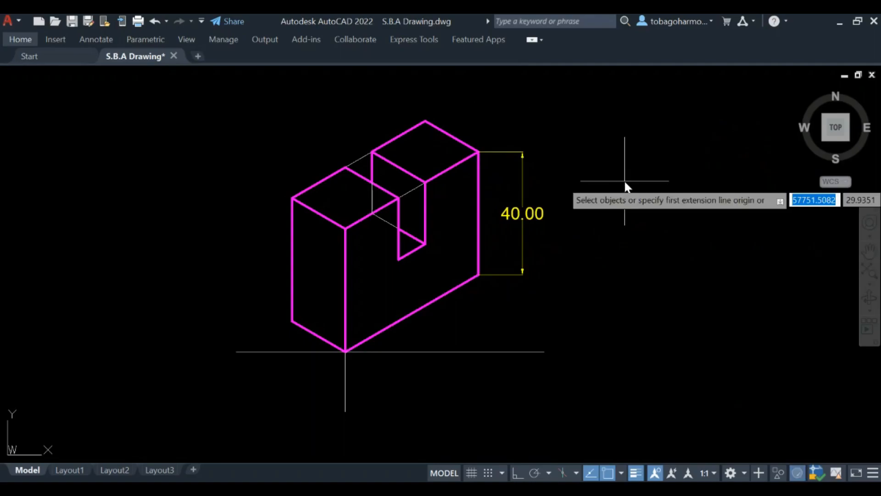
pyautogui.moveTo(308, 302)
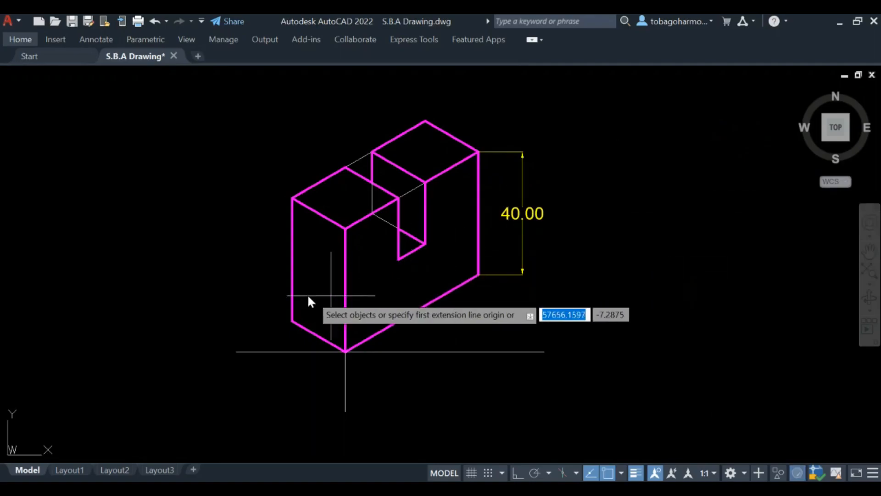
# - Run DIMALIGNED and dimension the front-left short edge as 20.00
pyautogui.write('dimalign')
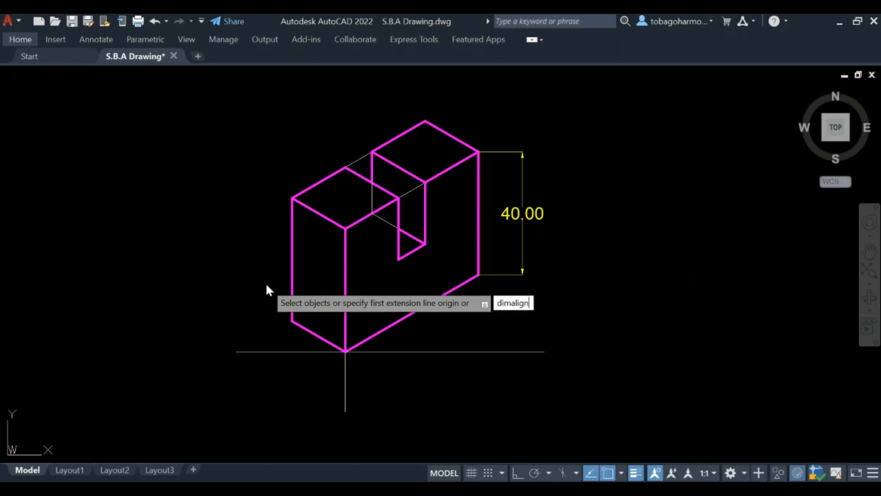
pyautogui.write('ed')
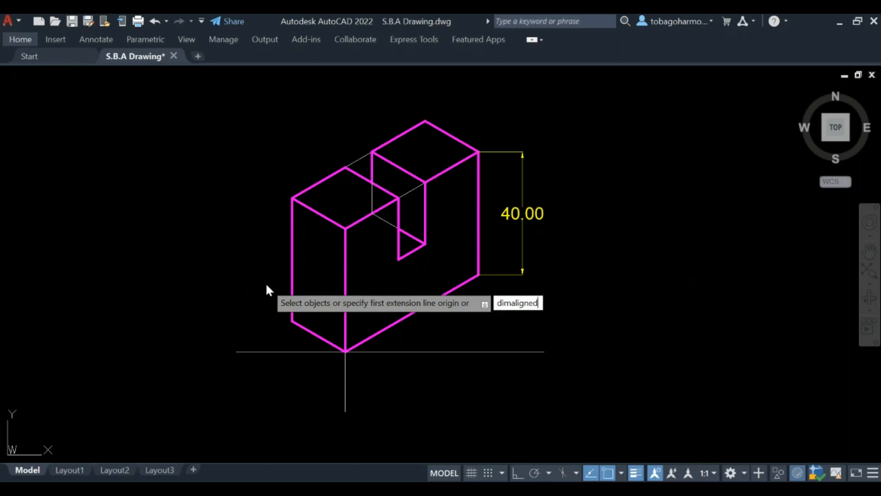
pyautogui.moveTo(268, 292)
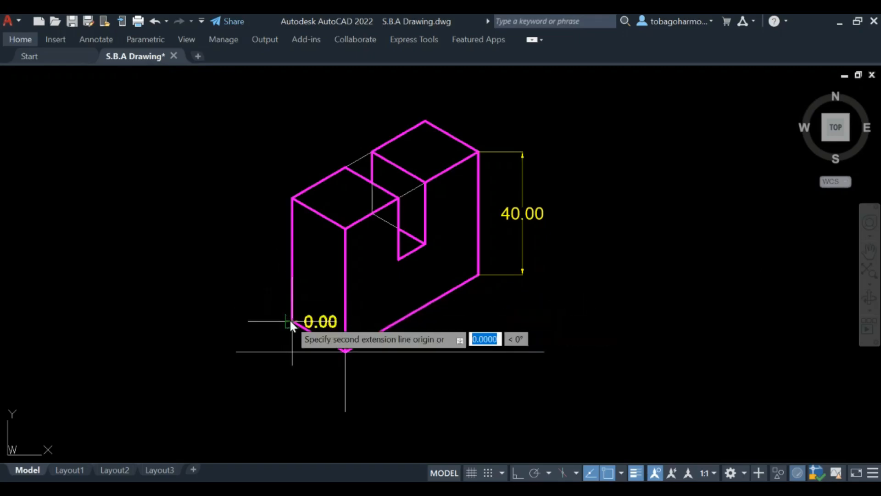
pyautogui.click(346, 354)
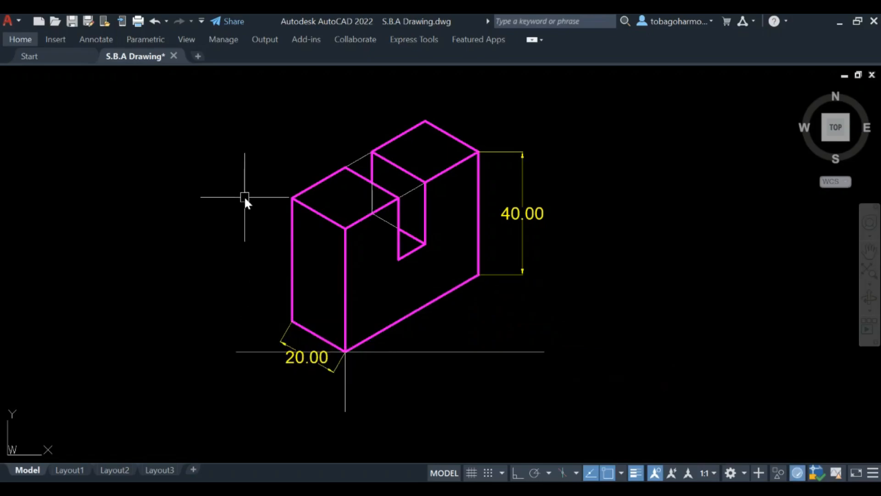
pyautogui.moveTo(216, 188)
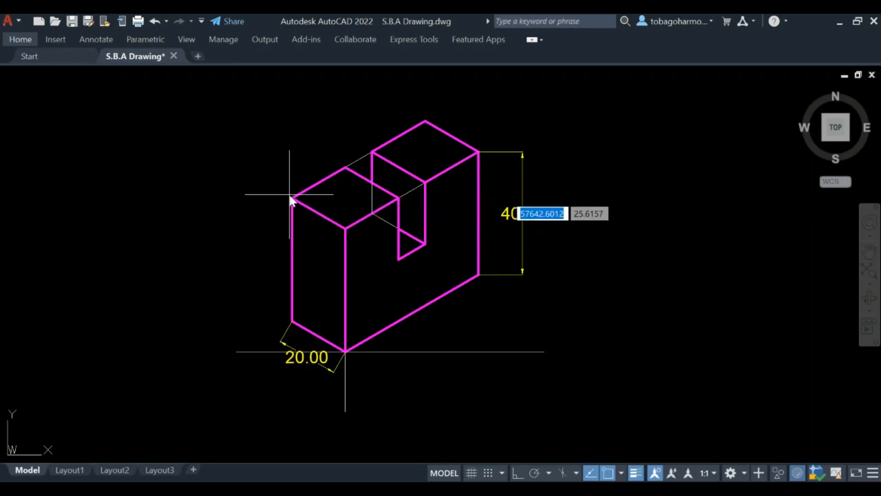
pyautogui.click(291, 201)
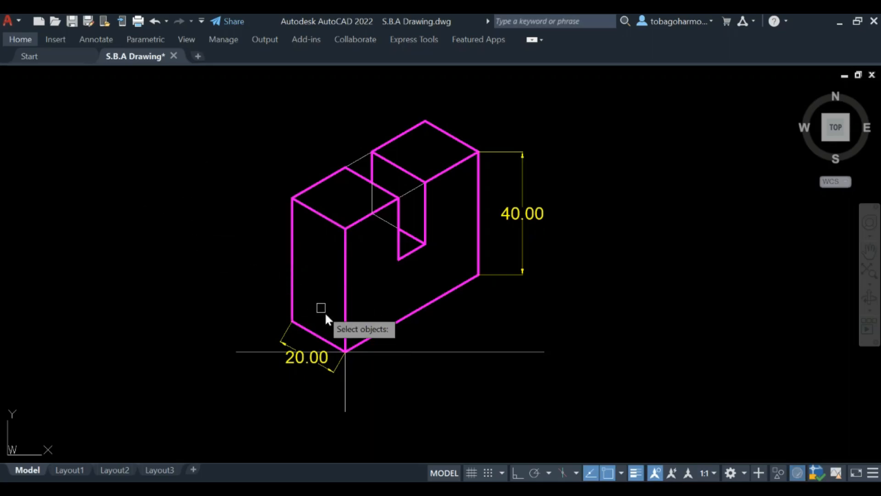
pyautogui.moveTo(215, 230)
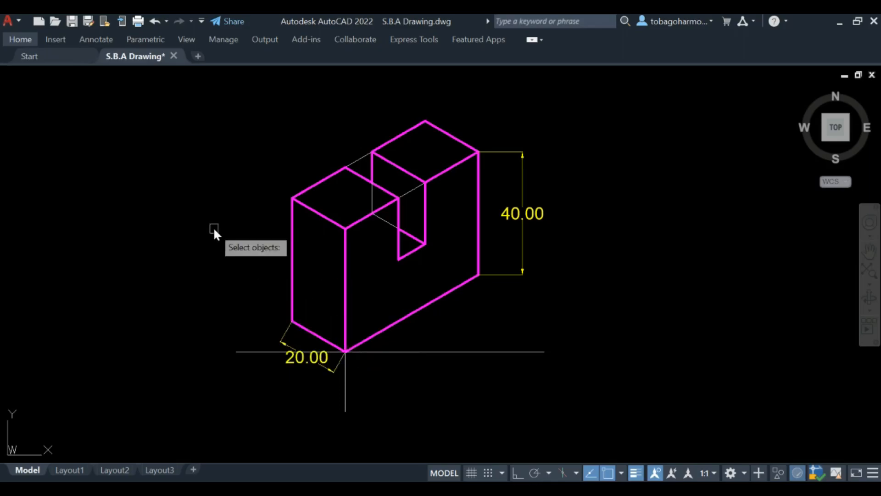
pyautogui.write('DIMAL')
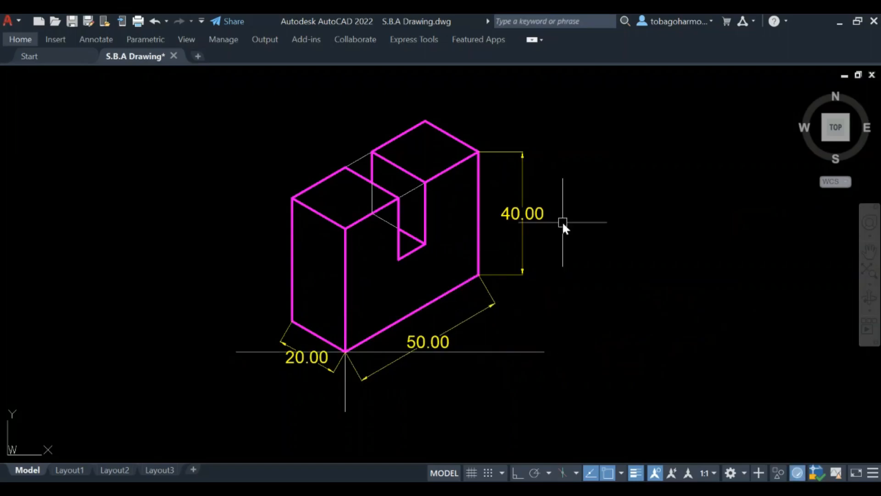
pyautogui.moveTo(649, 201)
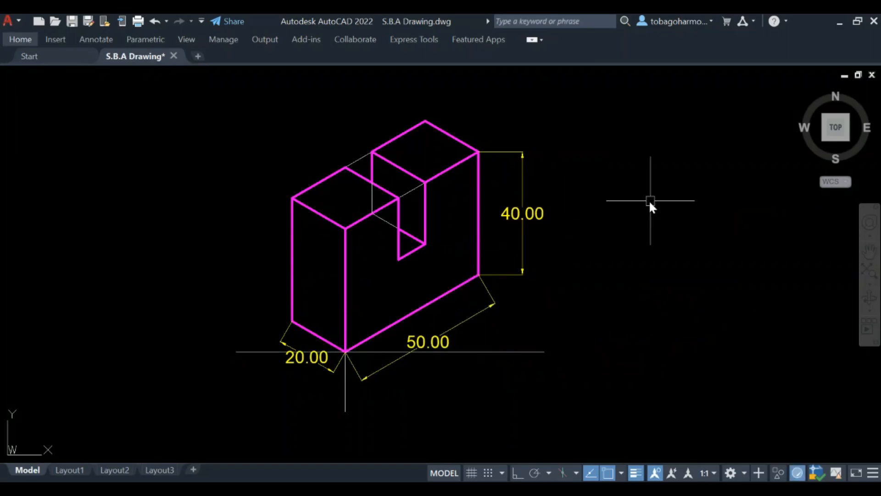
pyautogui.moveTo(622, 247)
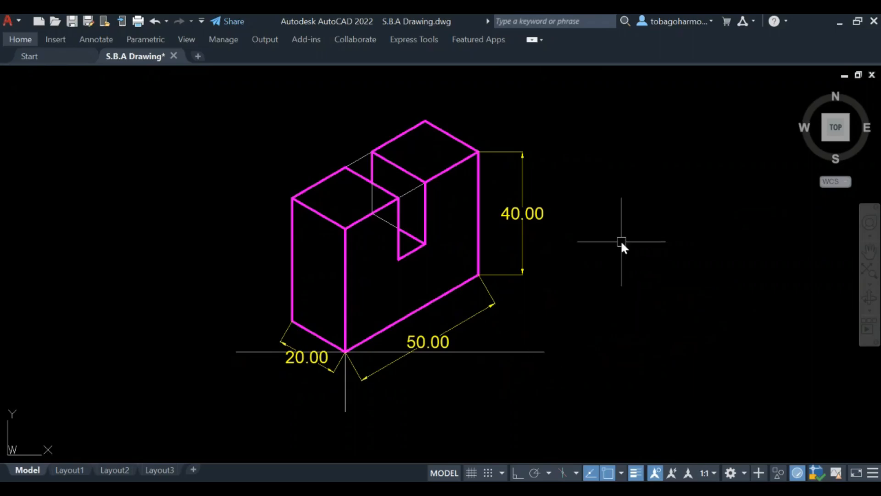
pyautogui.moveTo(611, 239)
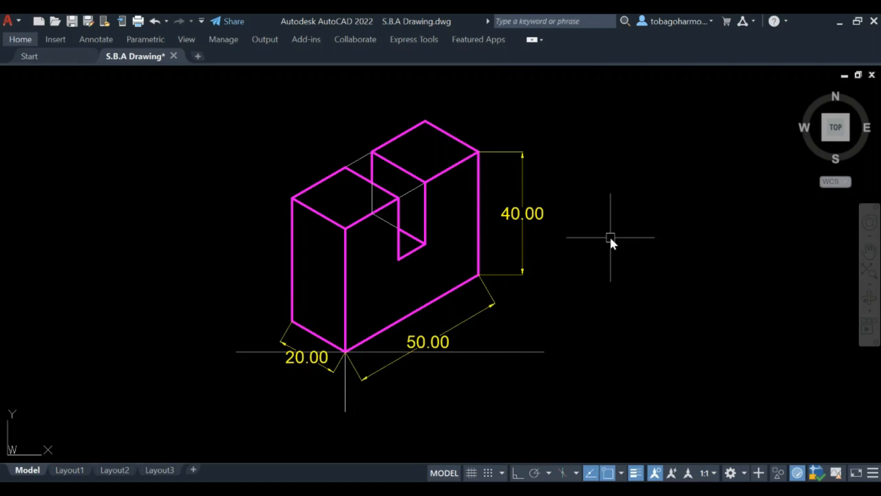
pyautogui.moveTo(413, 264)
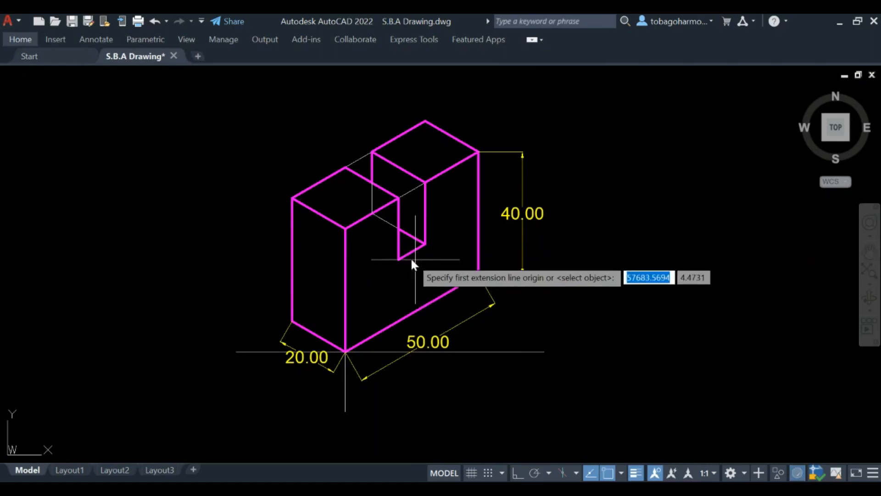
# - Anchor the 10.00 aligned dimension at the notch's bottom corner
pyautogui.click(399, 260)
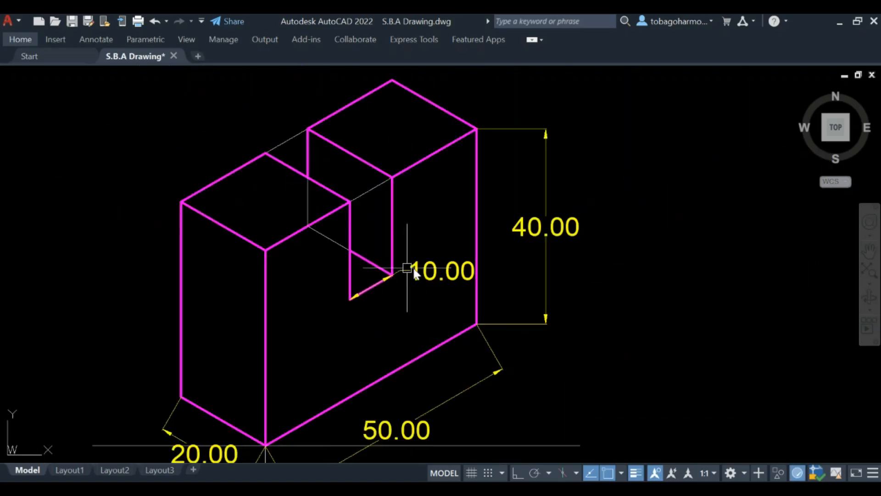
pyautogui.moveTo(441, 264)
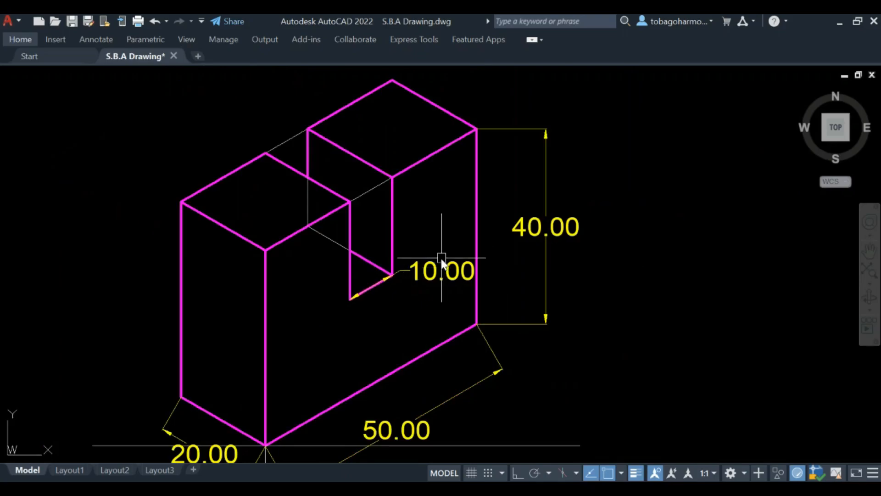